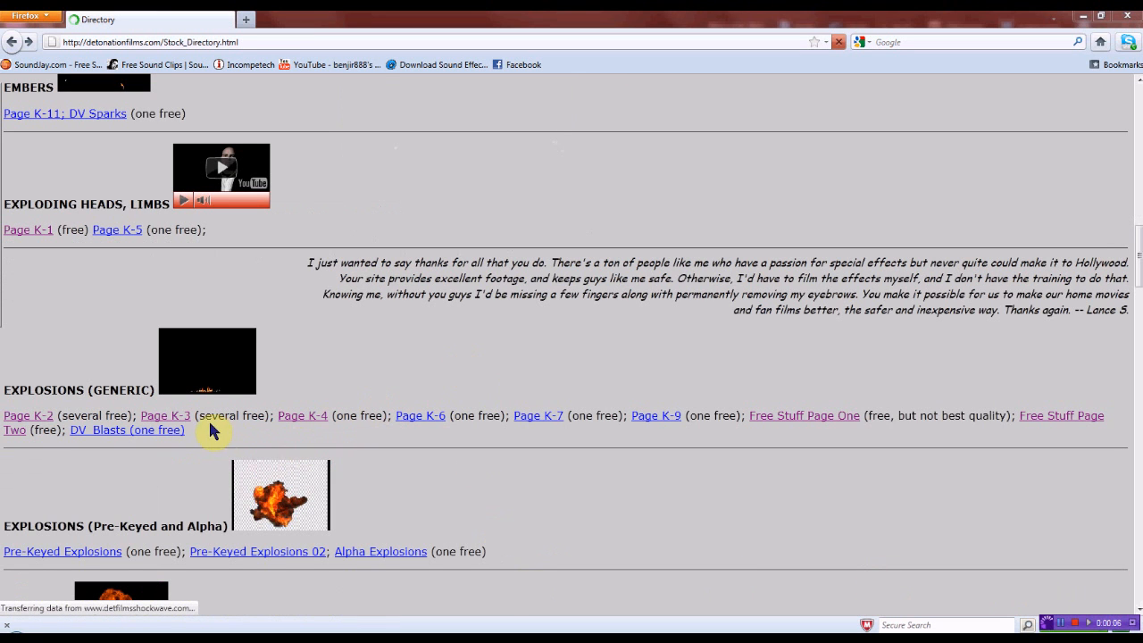
Reach the free Exceedingly Useful Explosions downloads on Detonation Films stock page K-3.
left_click(164, 414)
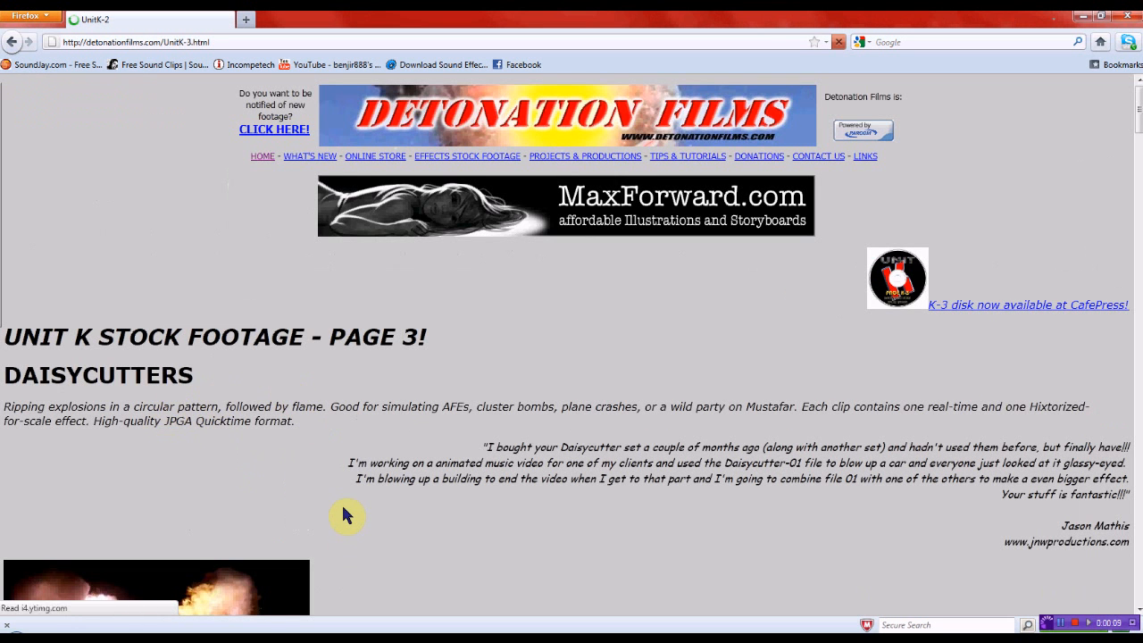
scroll("down", 3)
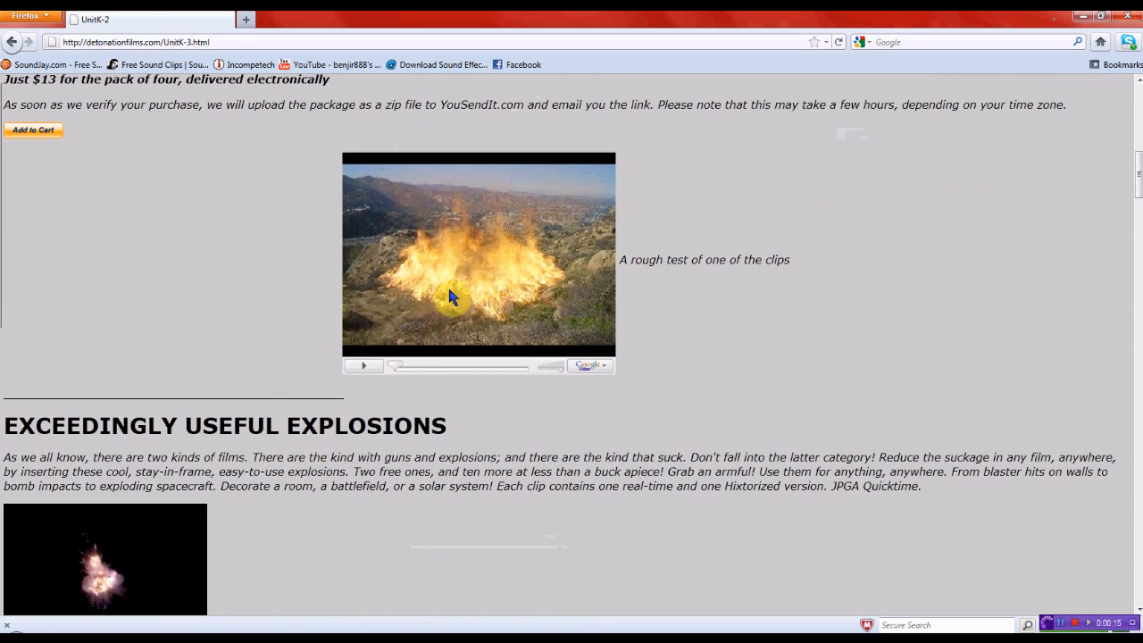
scroll("down", 3)
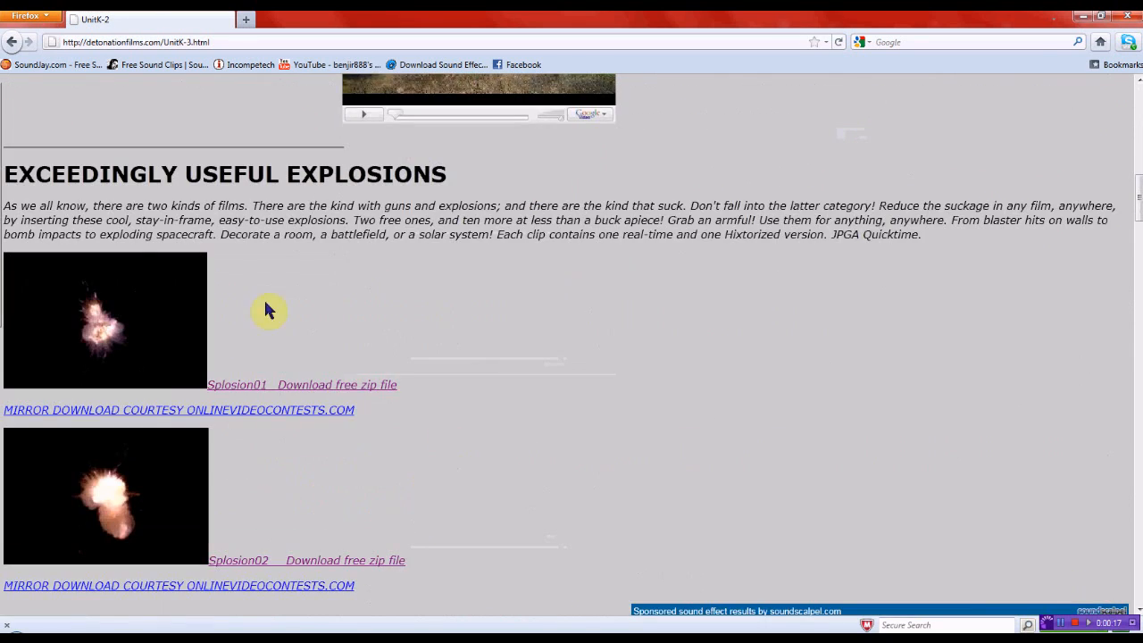
mouse_move(462, 574)
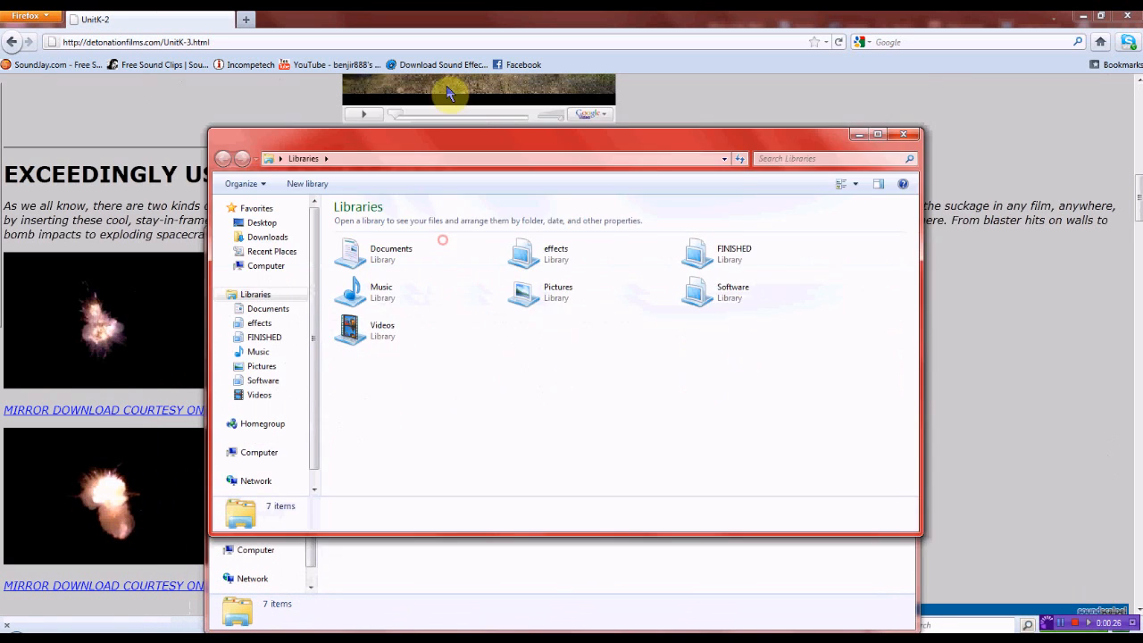
Locate the spaceexplosion01 QuickTime movie in Downloads, then close Explorer.
left_click(266, 235)
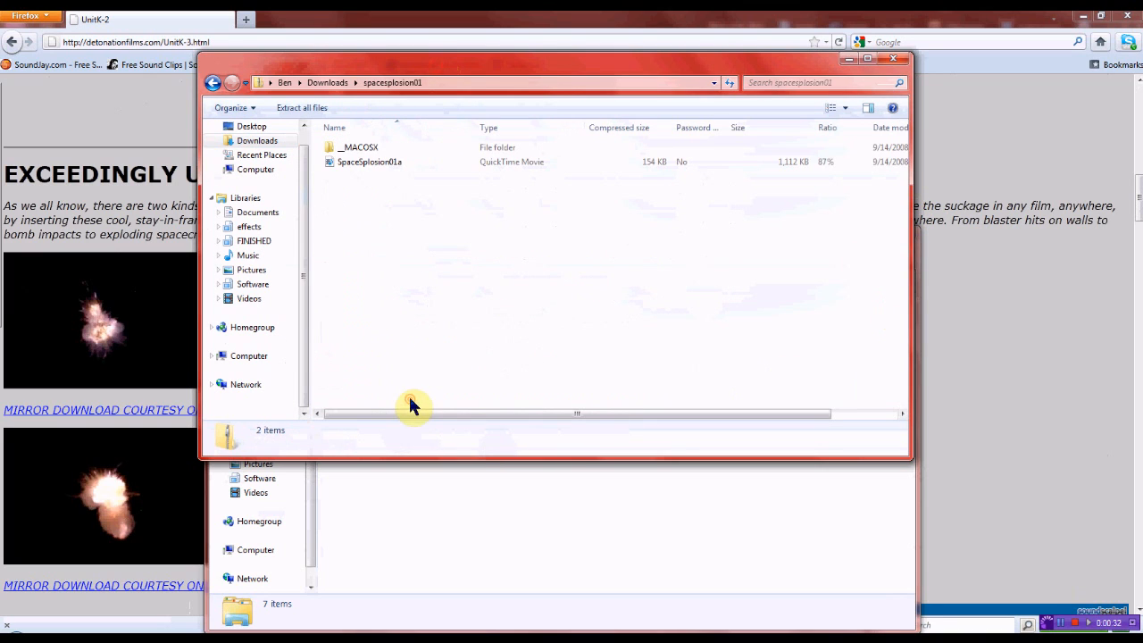
mouse_move(618, 211)
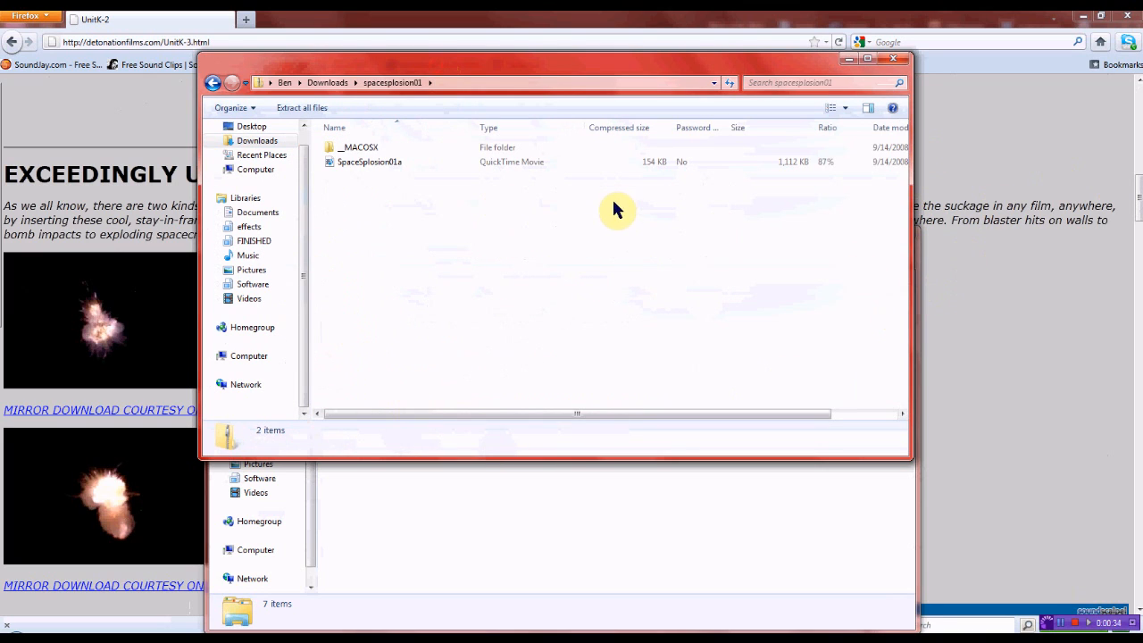
left_click(370, 160)
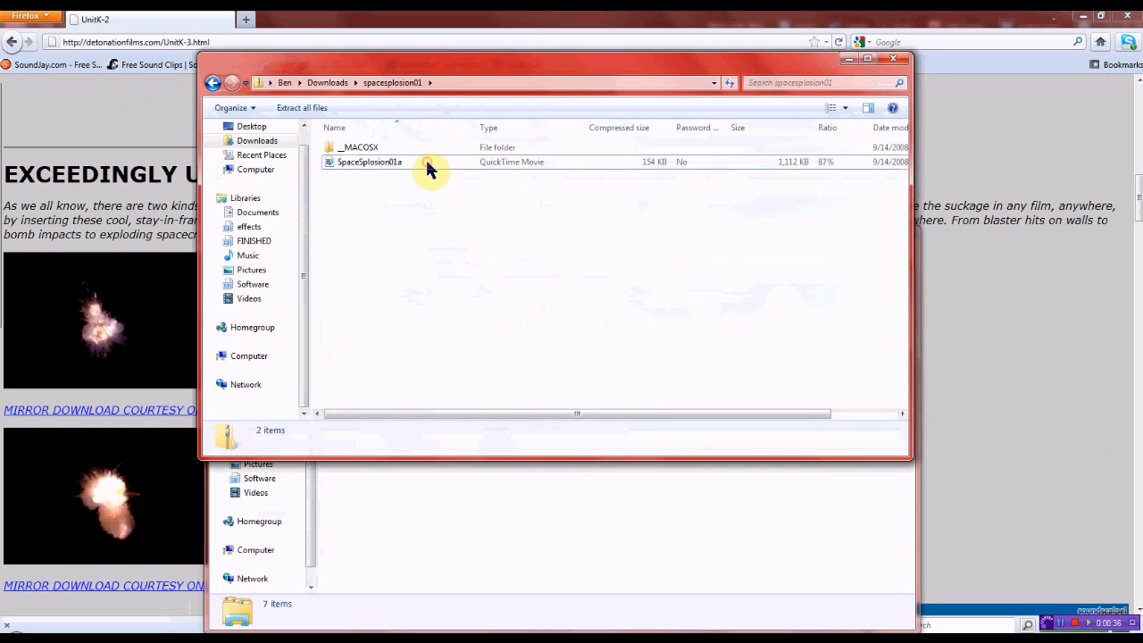
left_click(369, 161)
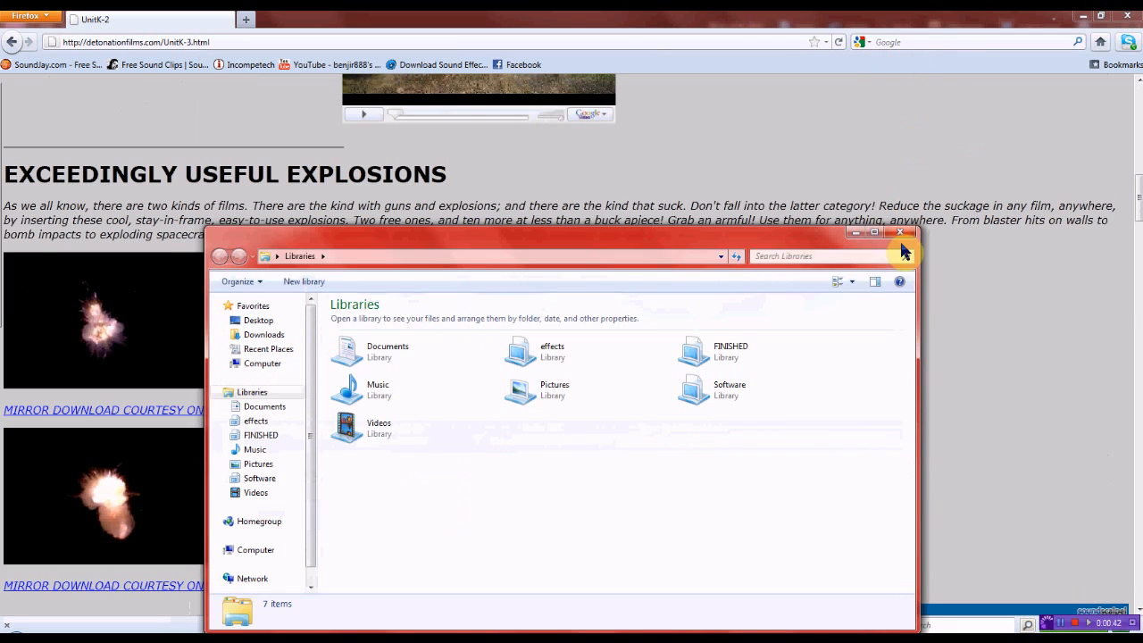
left_click(901, 232)
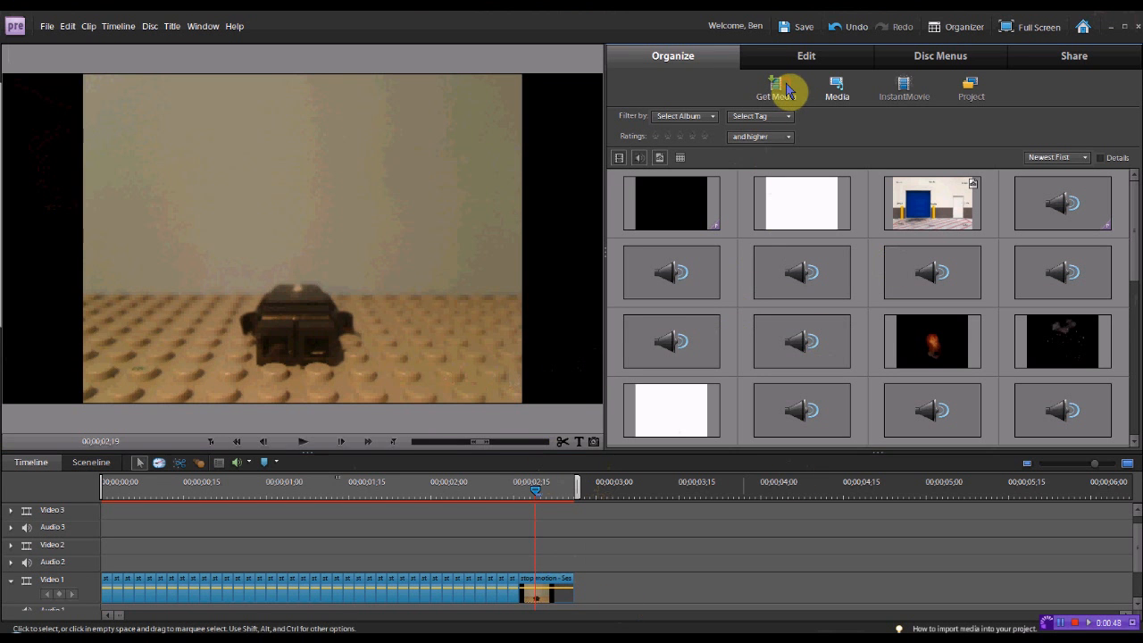
Import the SpaceExplosion clip and set In/Out points past the Detonation Films title card.
left_click(775, 85)
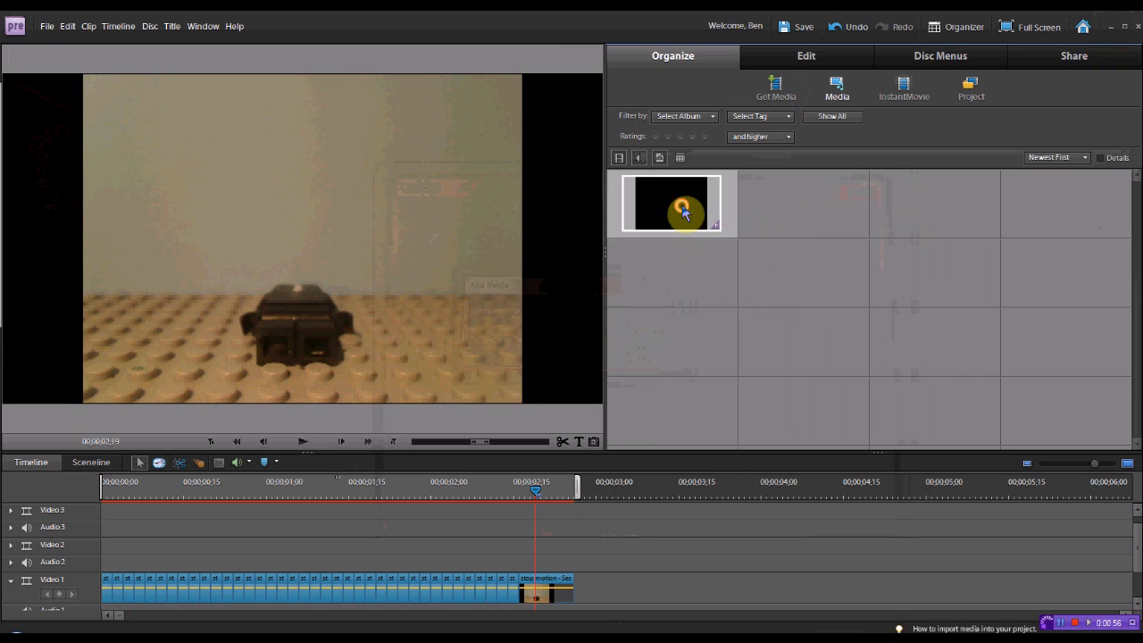
double_click(672, 204)
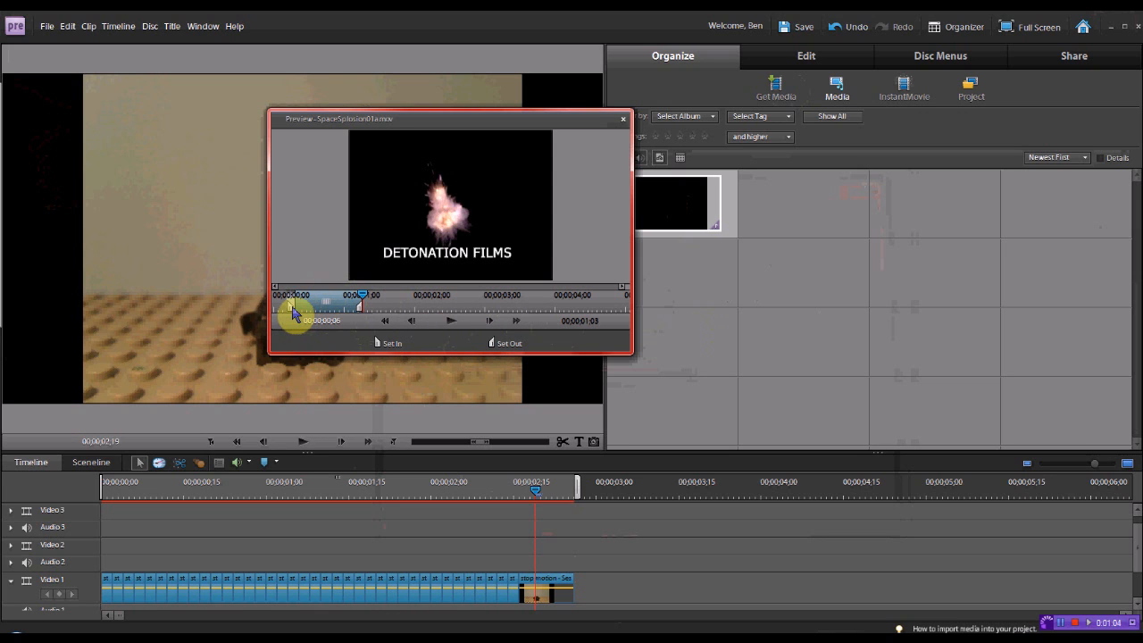
left_click_drag(295, 314, 361, 314)
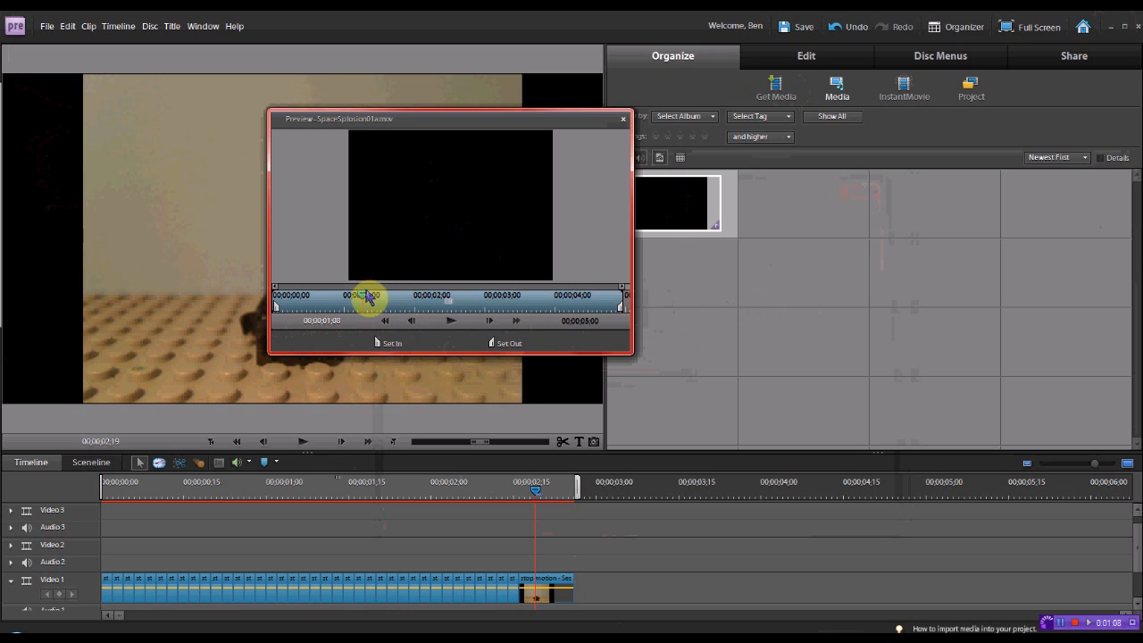
left_click(450, 320)
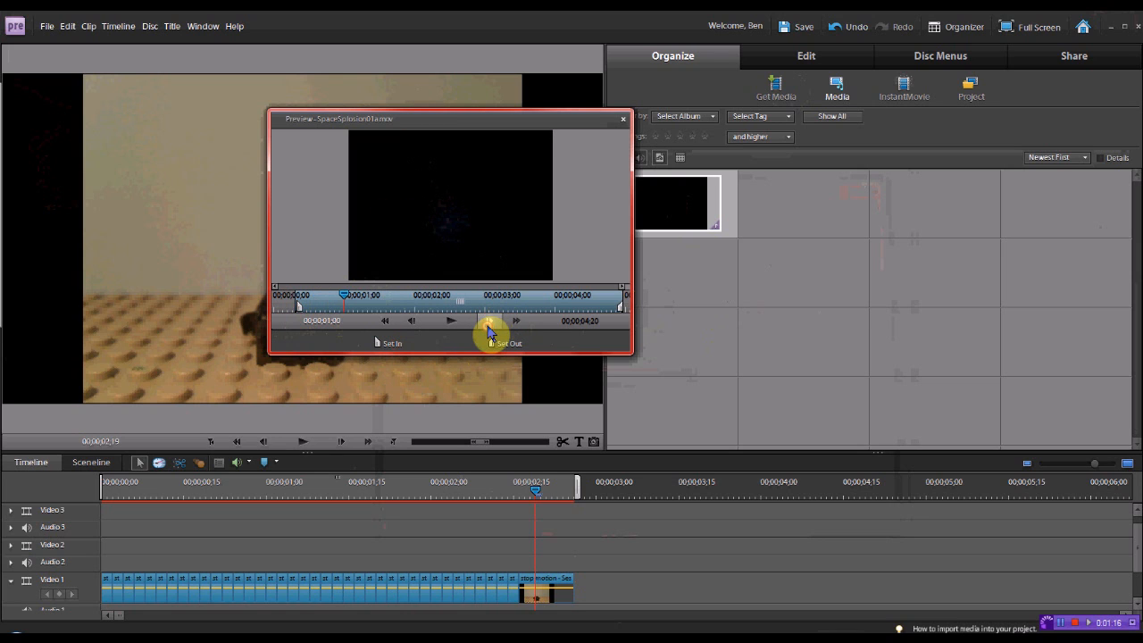
left_click(507, 343)
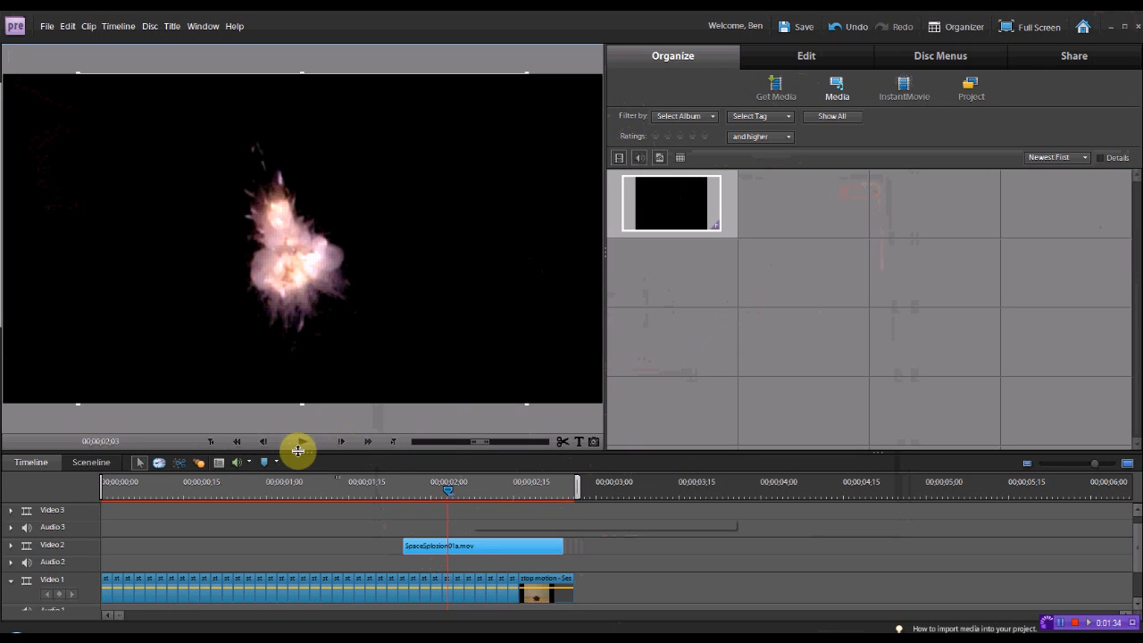
Show the Keying effects category for the explosion clip on Video 2.
left_click(804, 55)
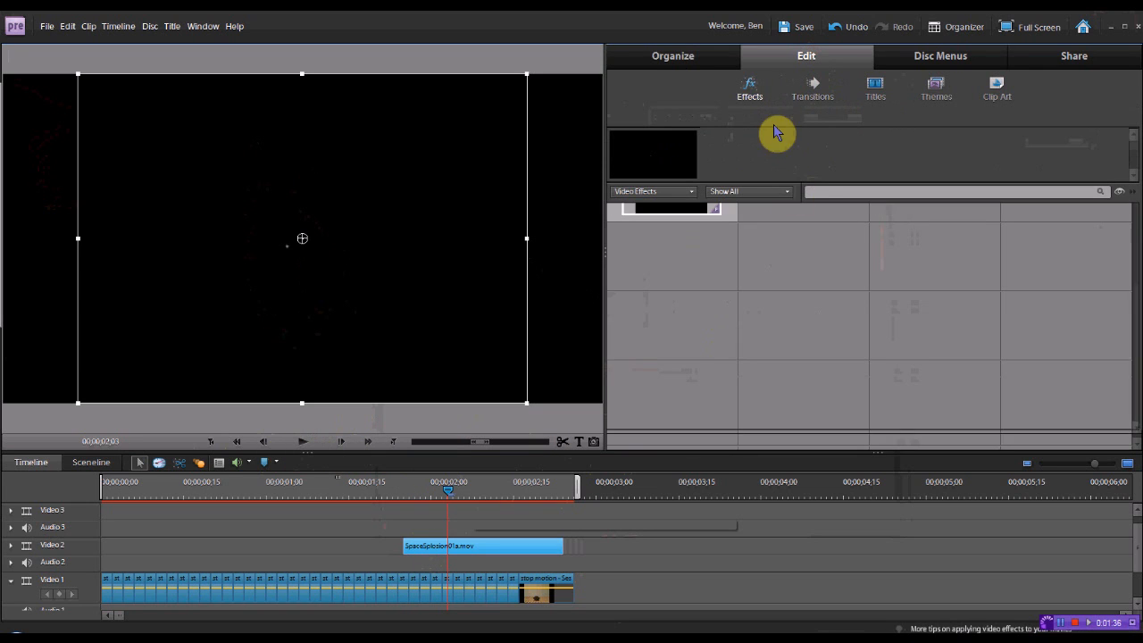
left_click(748, 191)
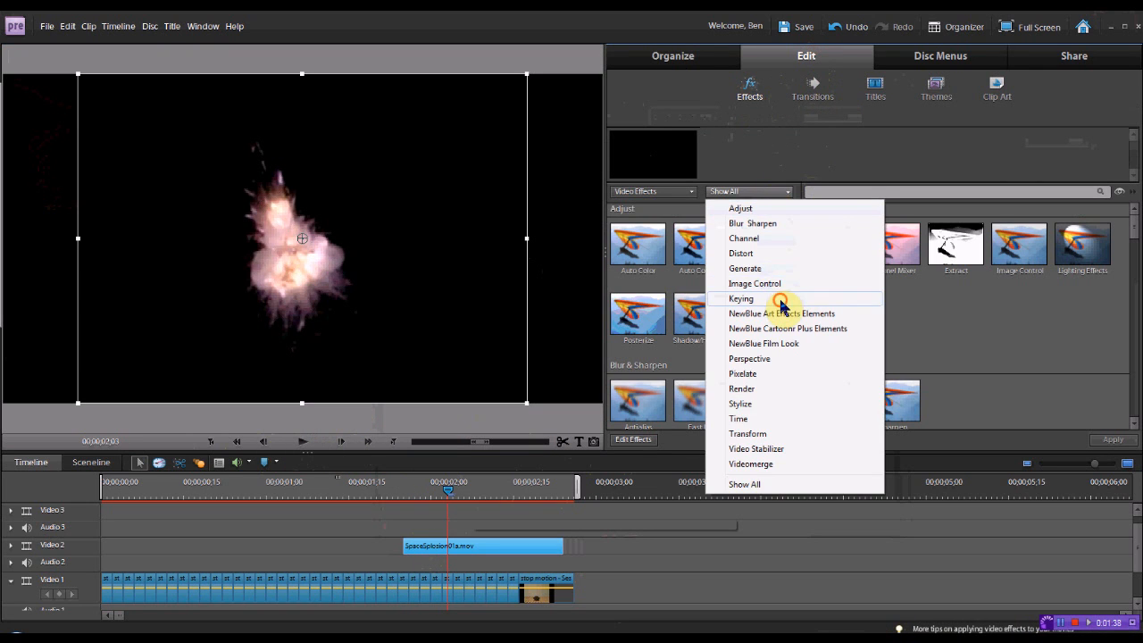
left_click(741, 298)
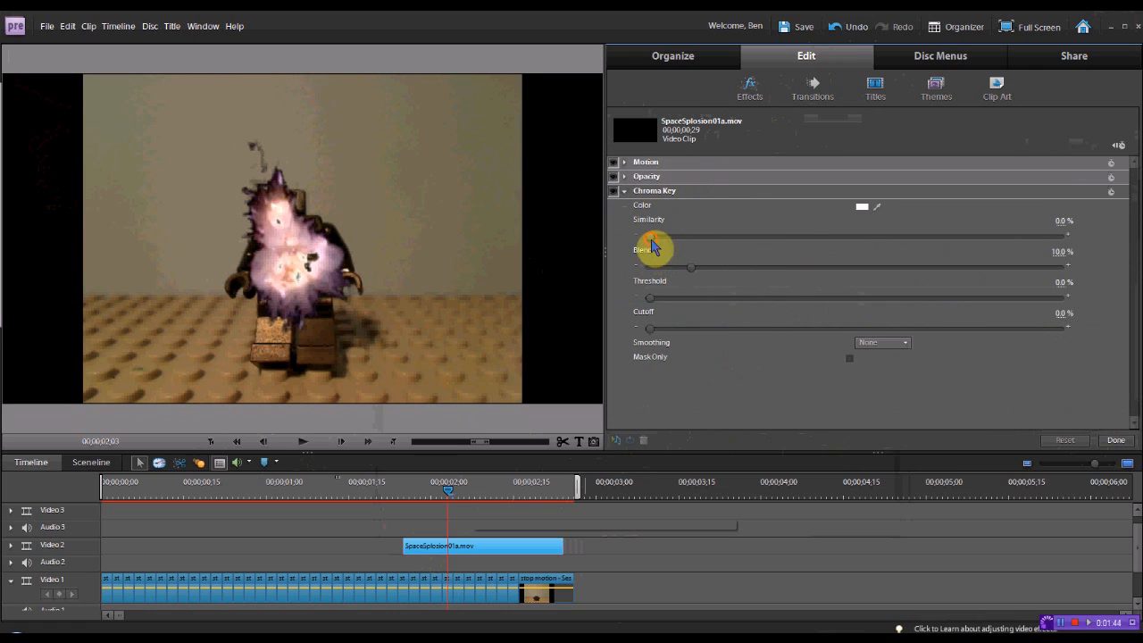
Tune the Chroma Key to Similarity 14.1% and Blend about 53% over the minifigure.
left_click_drag(636, 236, 700, 236)
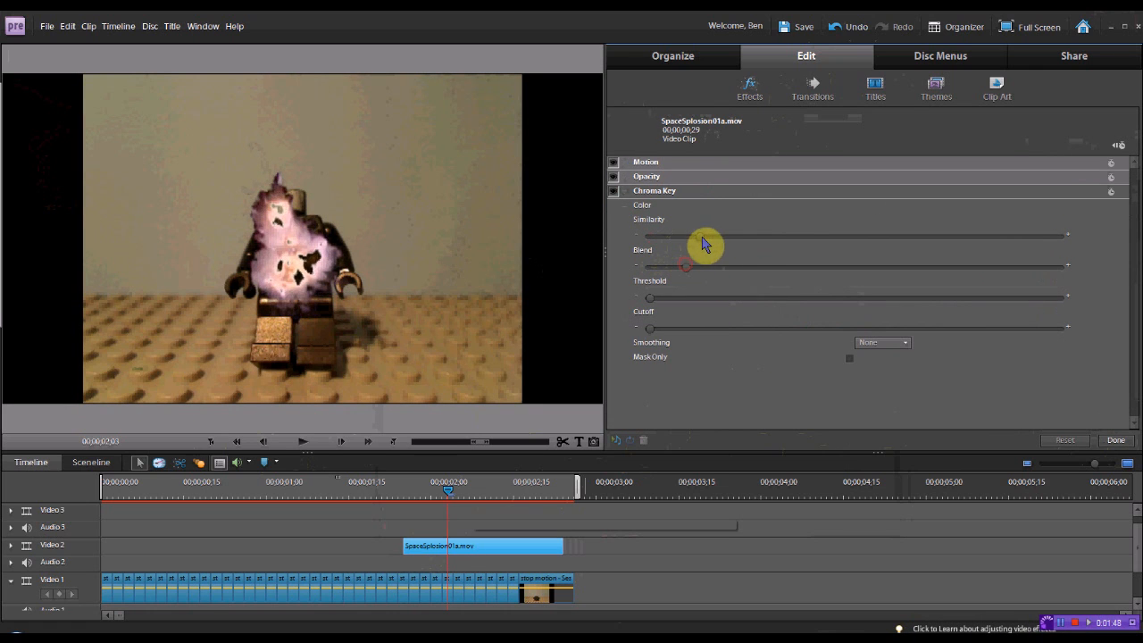
left_click(615, 190)
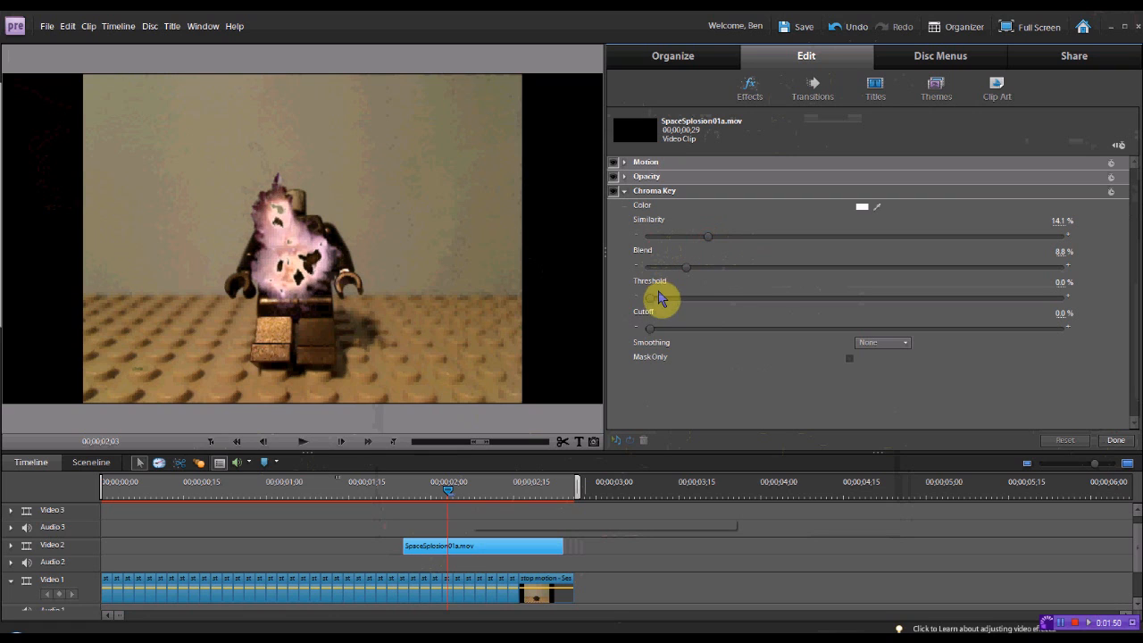
left_click_drag(686, 268, 650, 268)
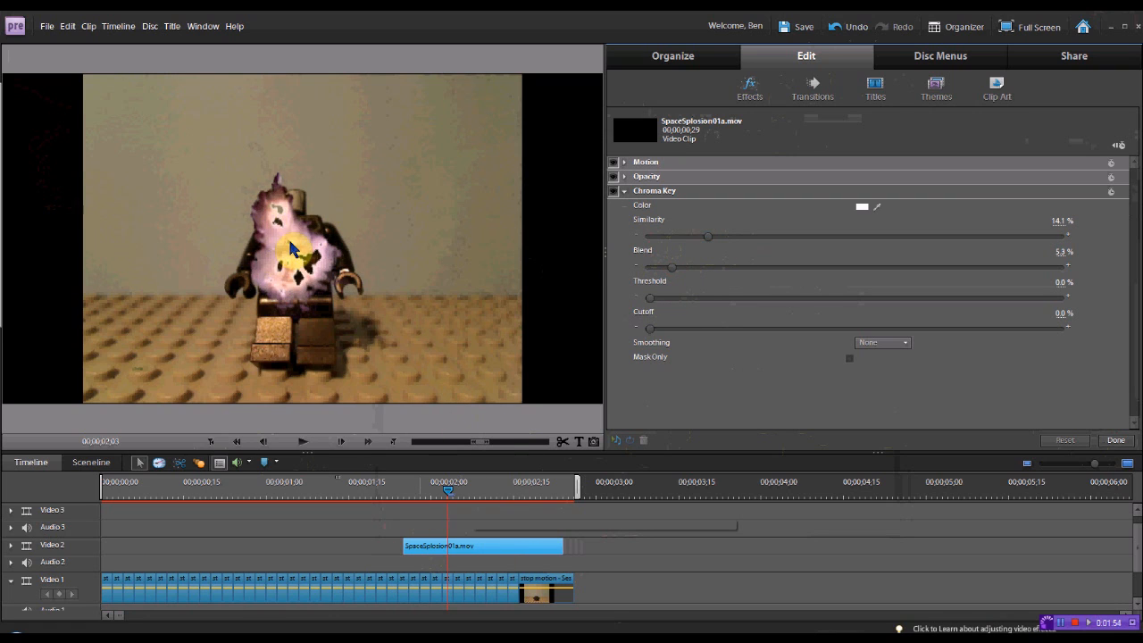
mouse_move(275, 451)
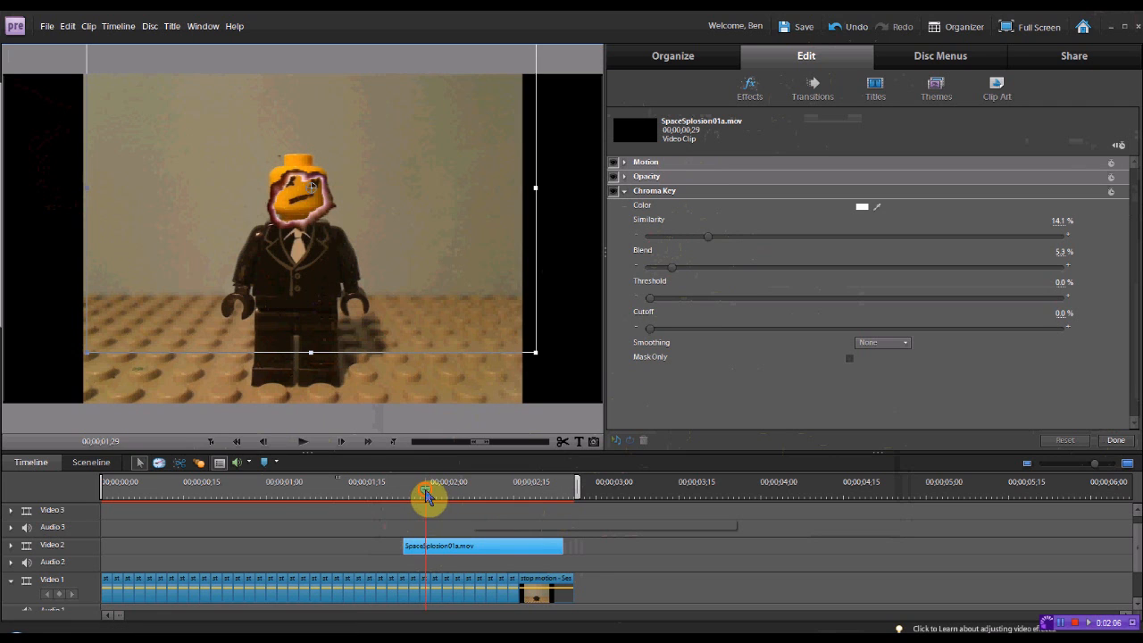
Rewind and play back the chroma-keyed explosion over the Lego scene.
left_click(302, 441)
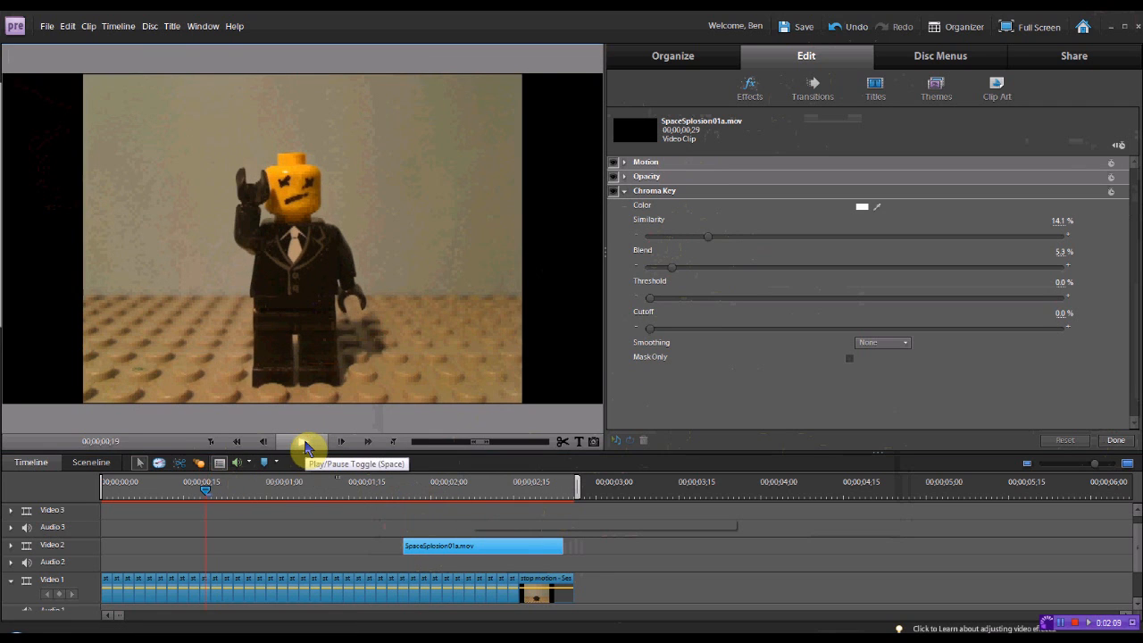
left_click(341, 441)
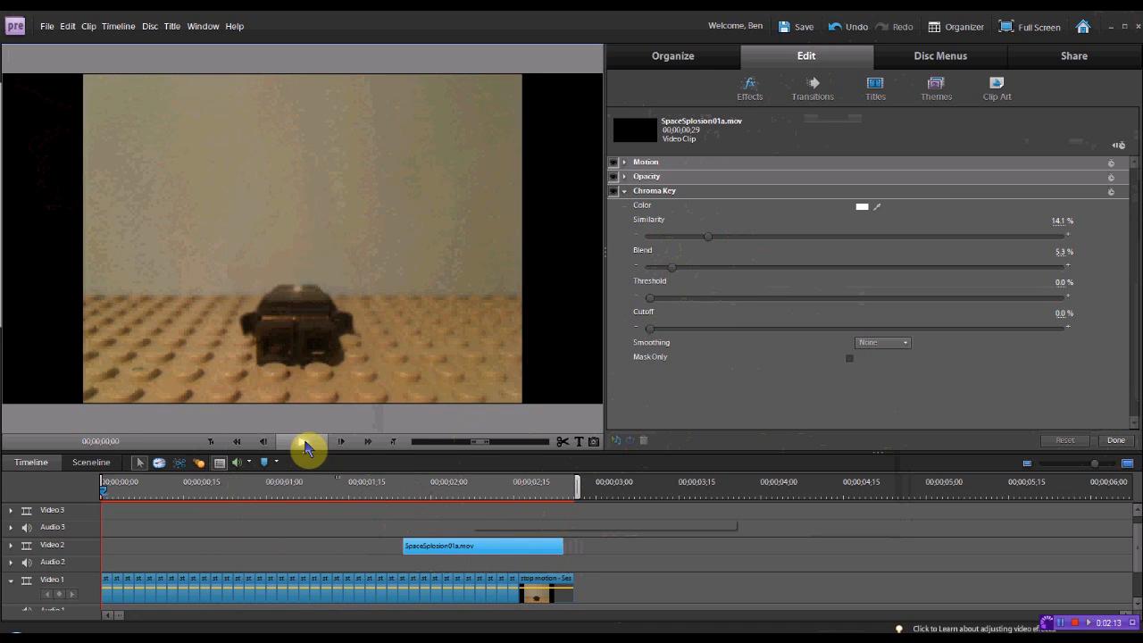
left_click(341, 441)
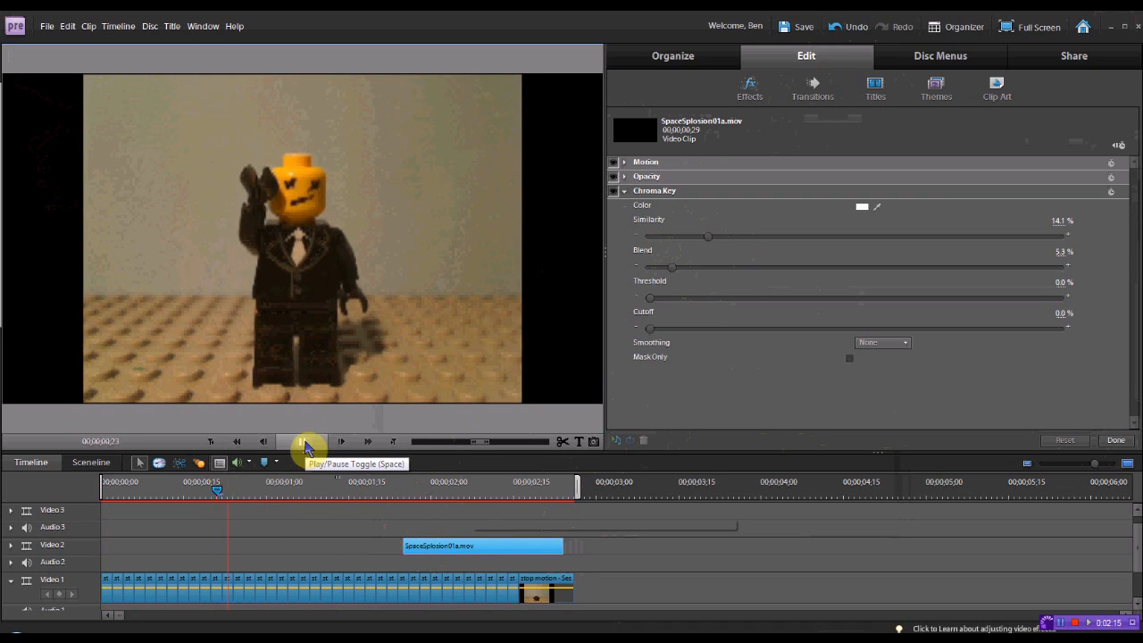
left_click(342, 441)
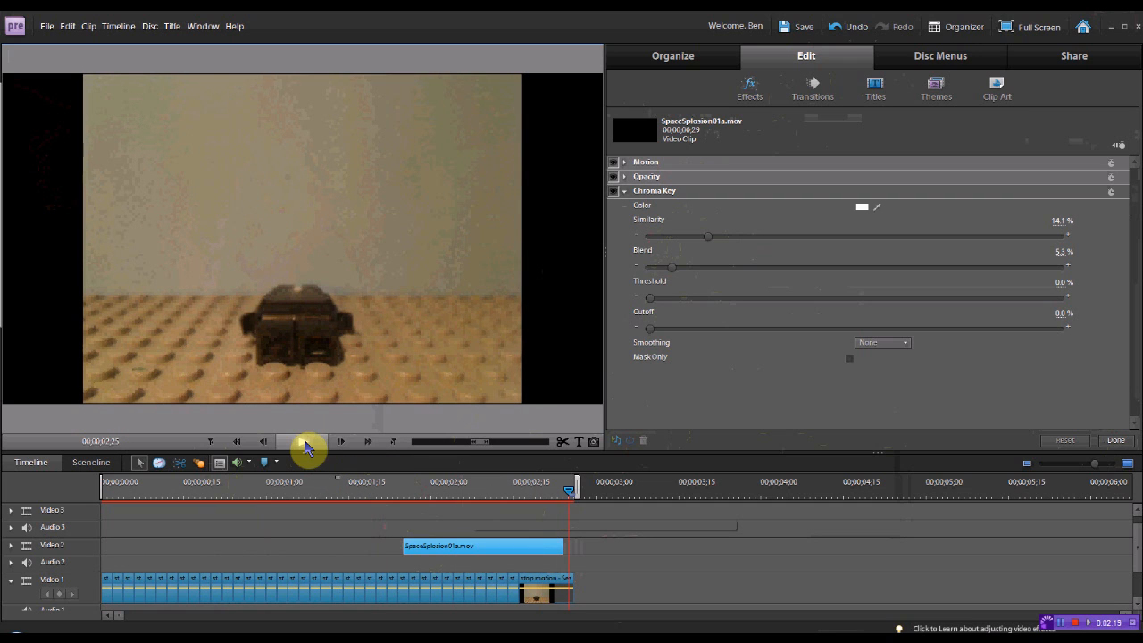
left_click(302, 441)
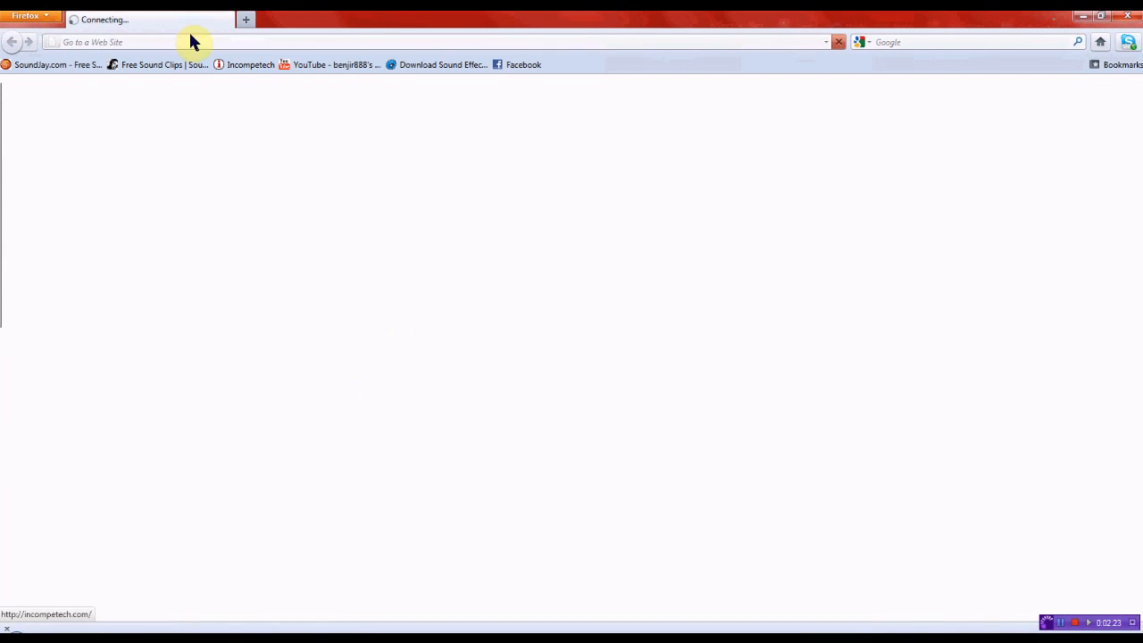
Browse Sound Jay, SoundFX Now and SoundBible, searching 'gre' for a grenade sound.
left_click(335, 65)
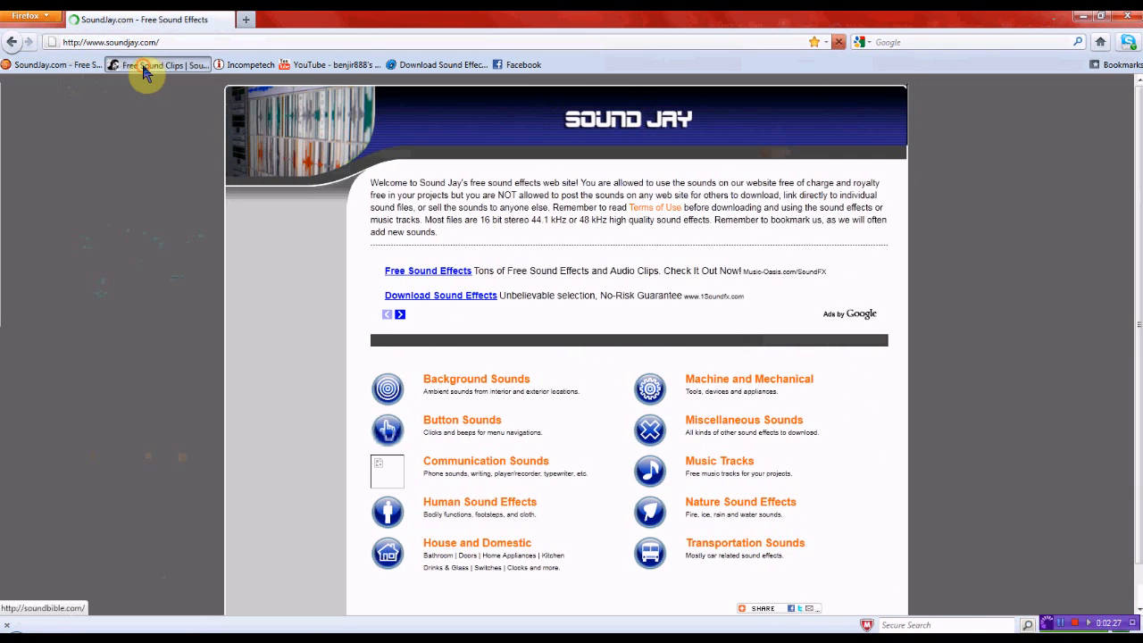
left_click(146, 68)
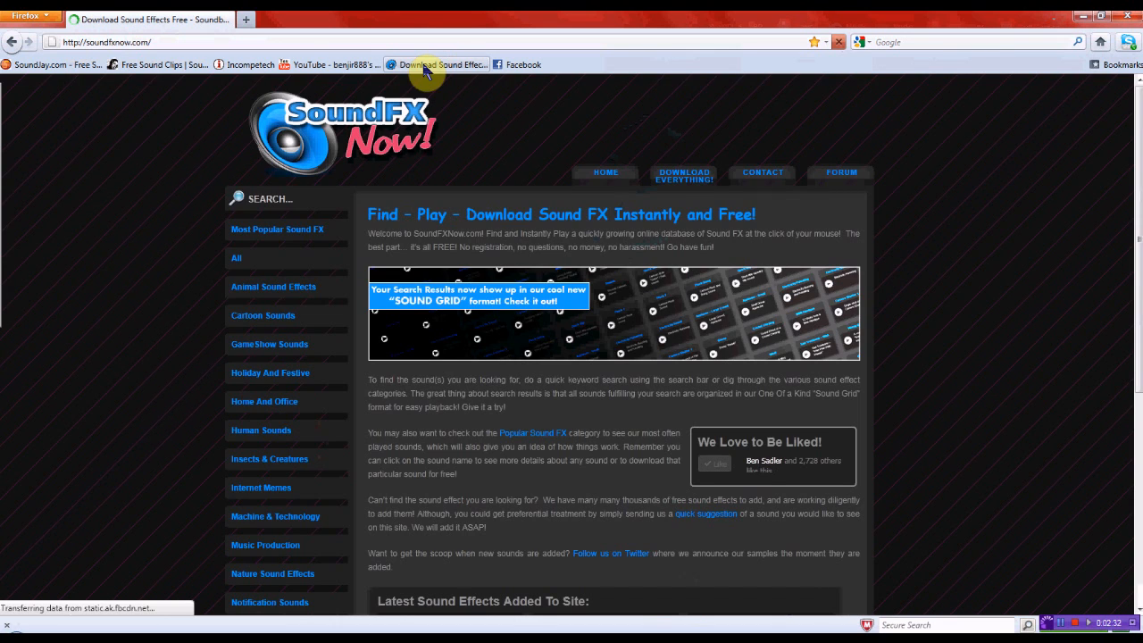
mouse_move(168, 64)
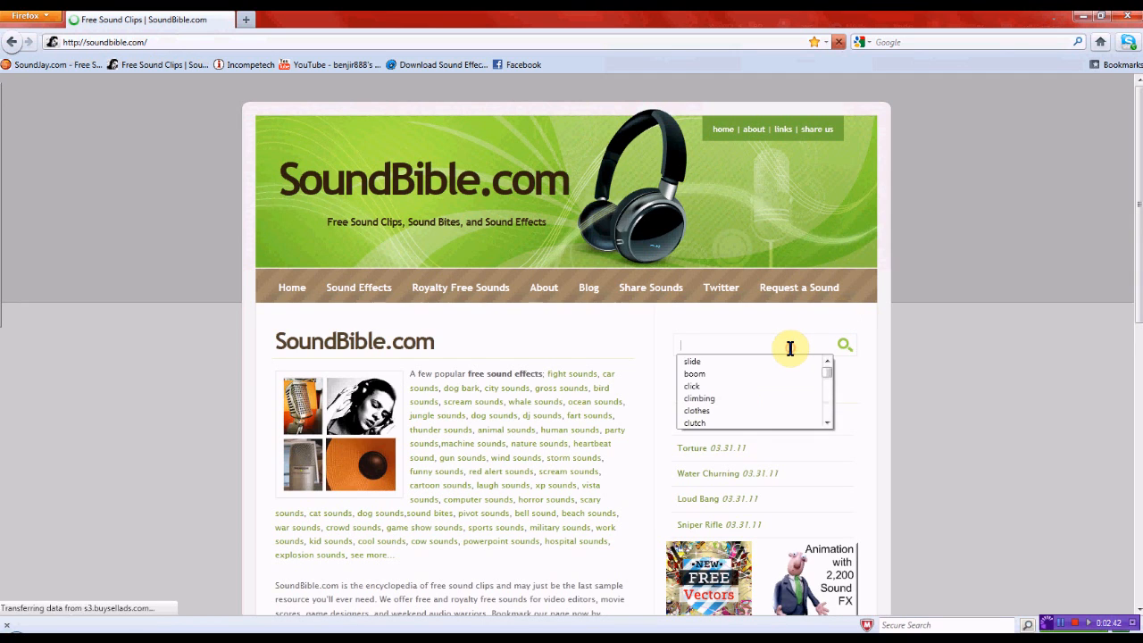
type("gre")
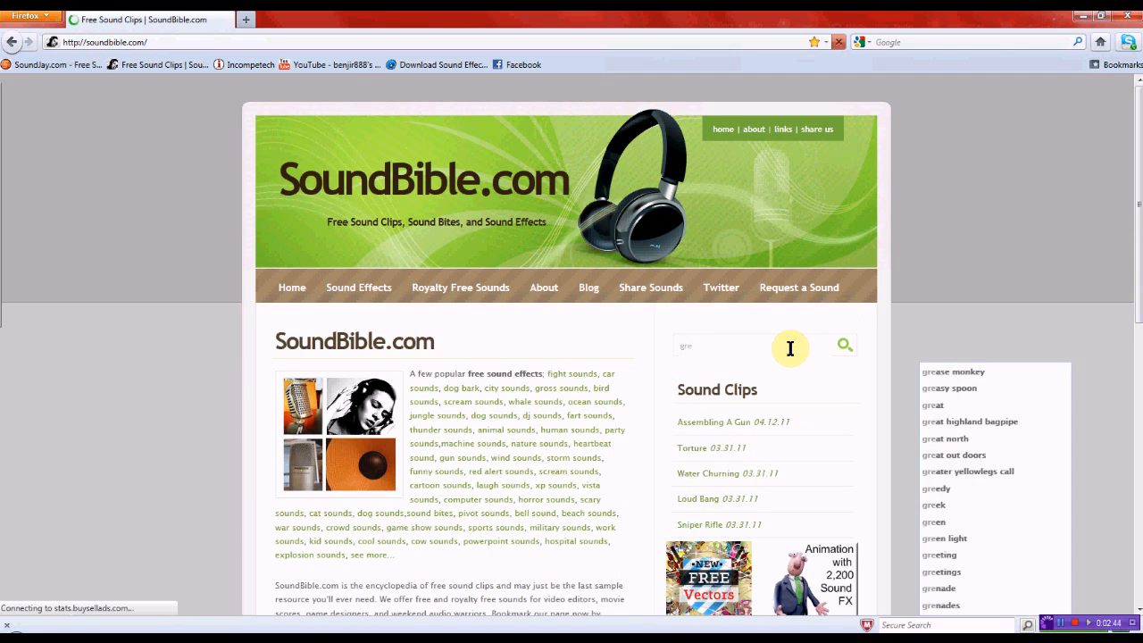
left_click(940, 587)
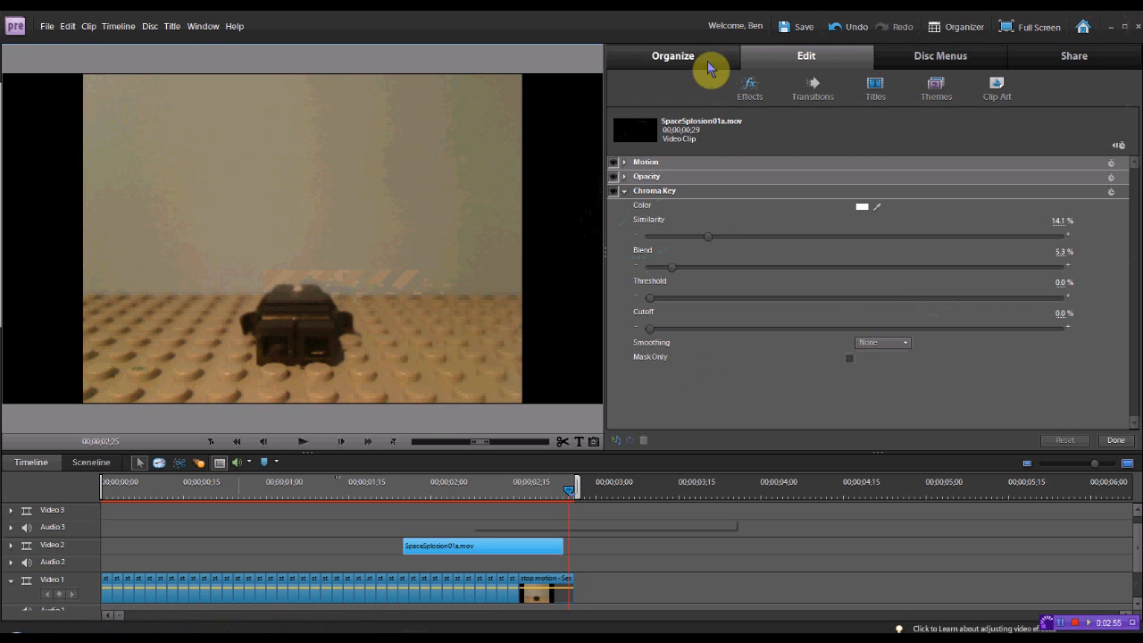
Import GrenadeExplosion from Libraries > sound effects via Get Media.
left_click(672, 56)
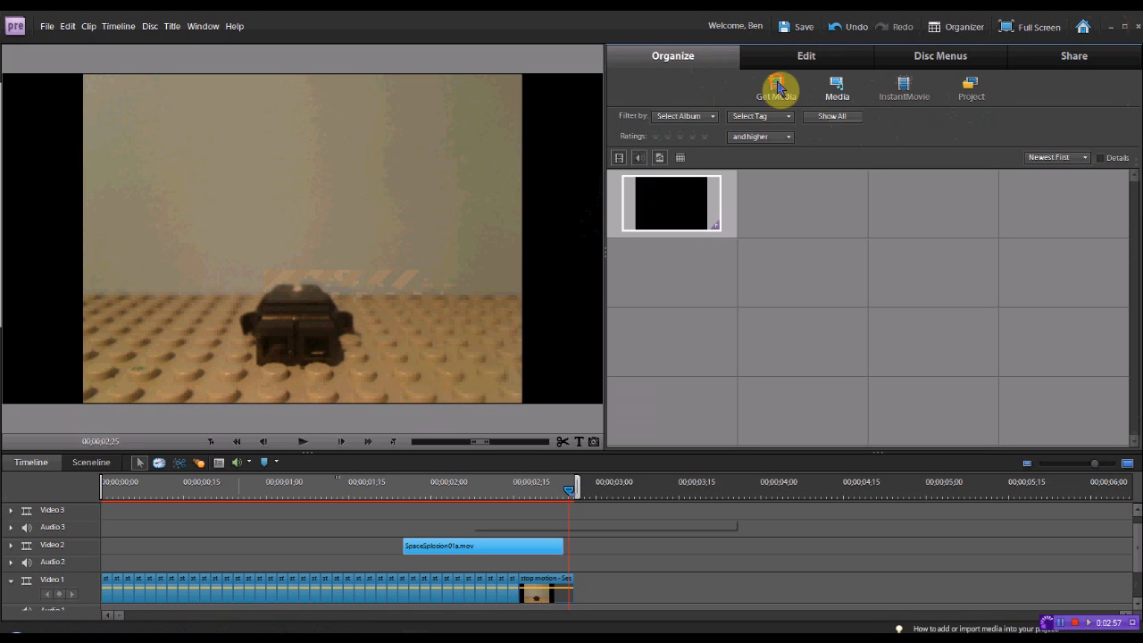
left_click(775, 86)
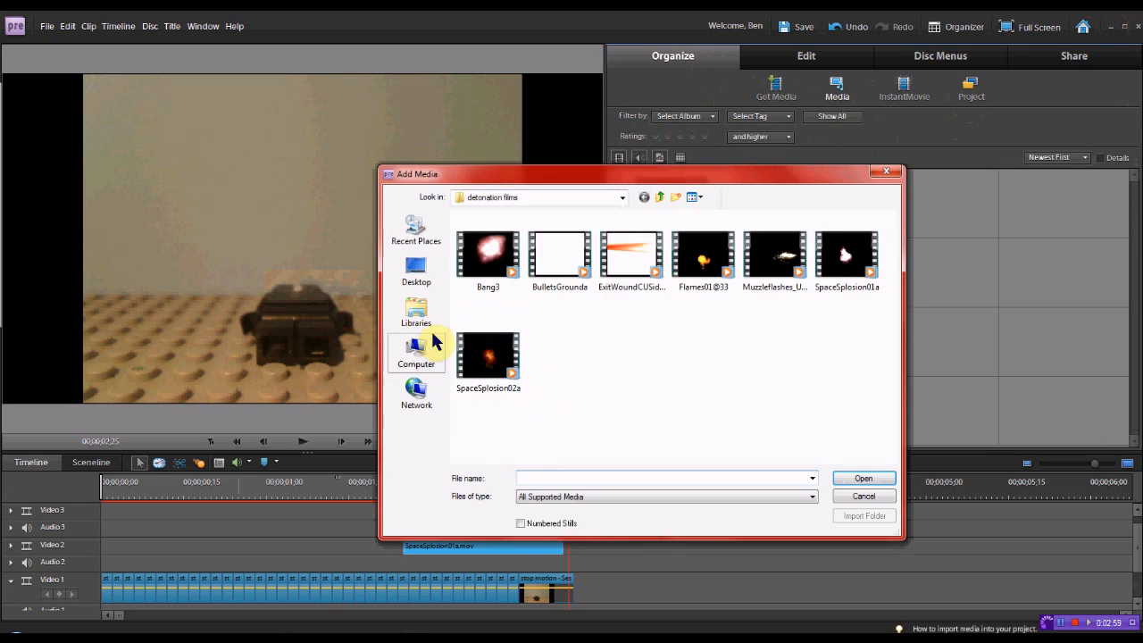
left_click(414, 313)
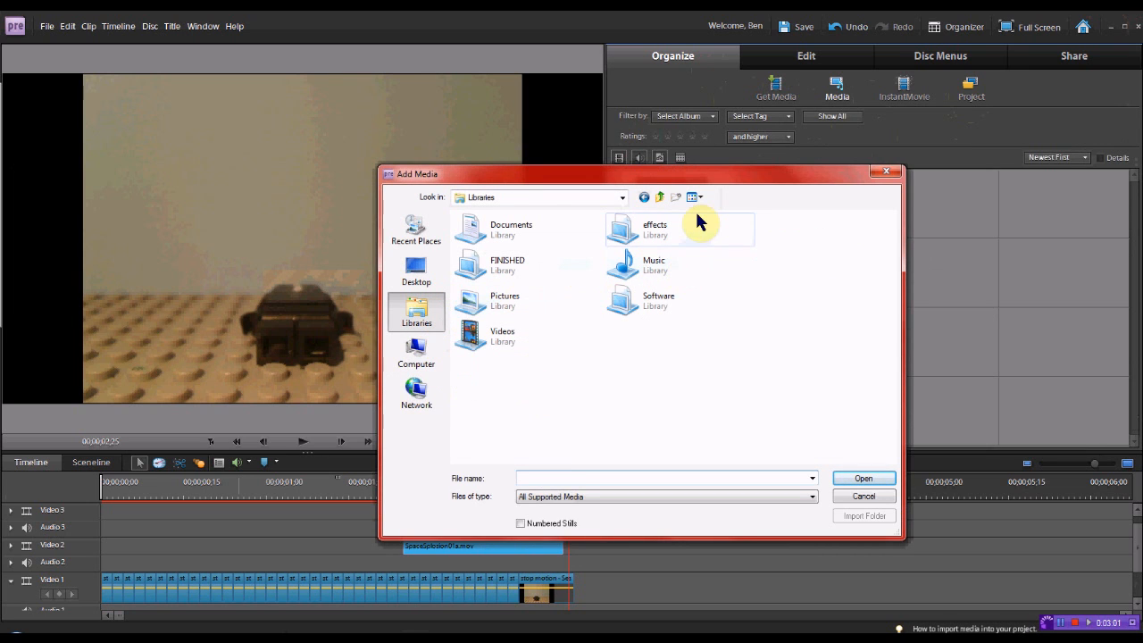
double_click(654, 229)
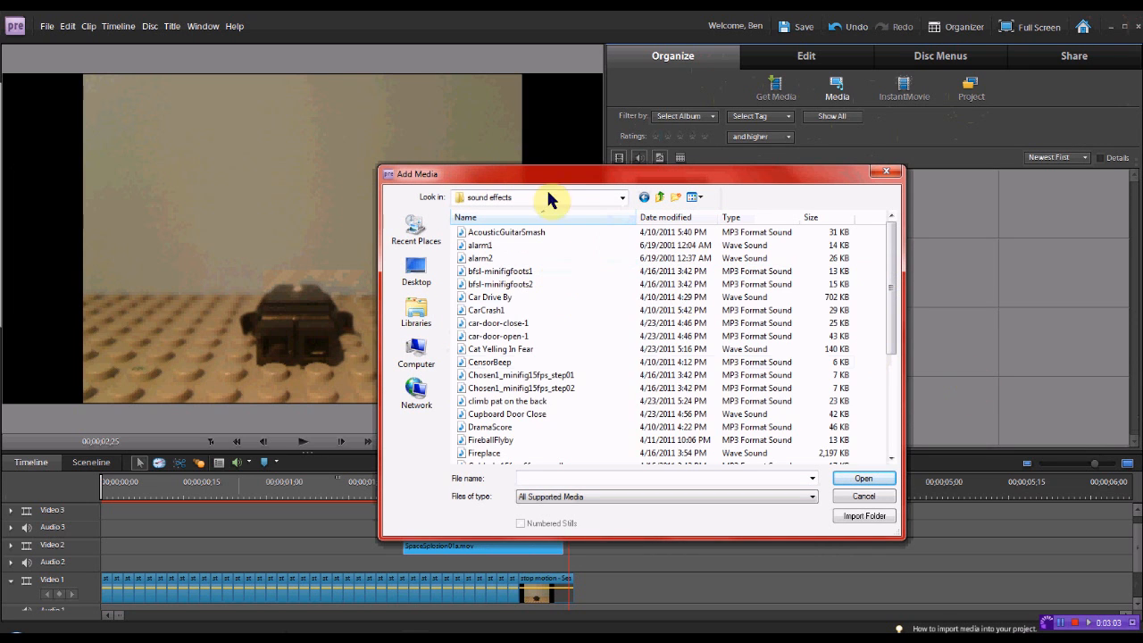
scroll("down", 3)
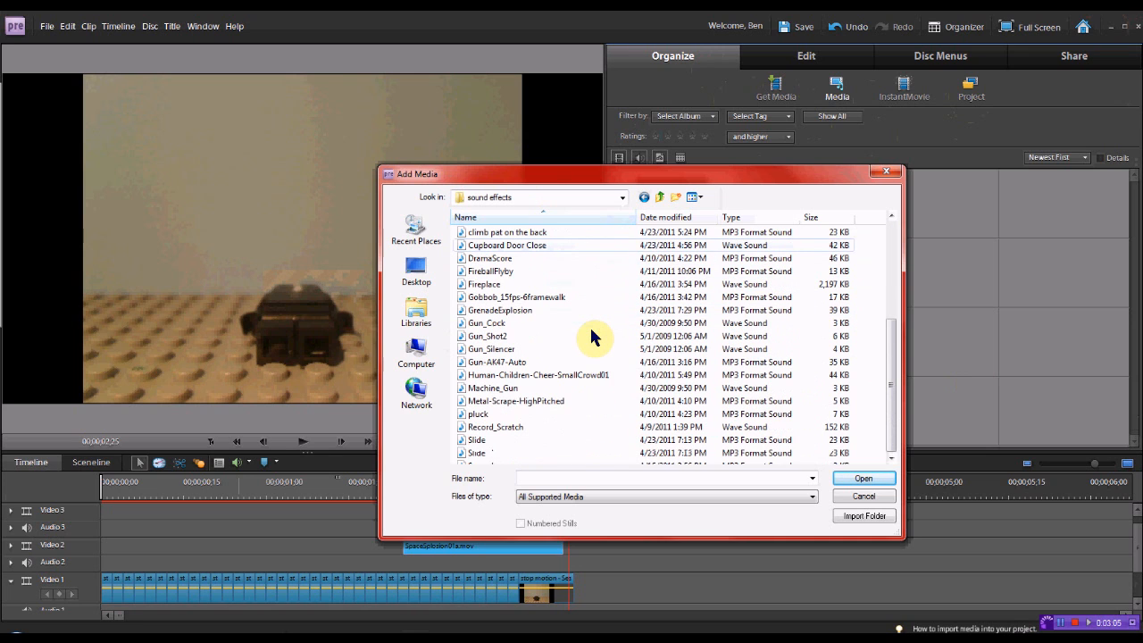
mouse_move(590, 313)
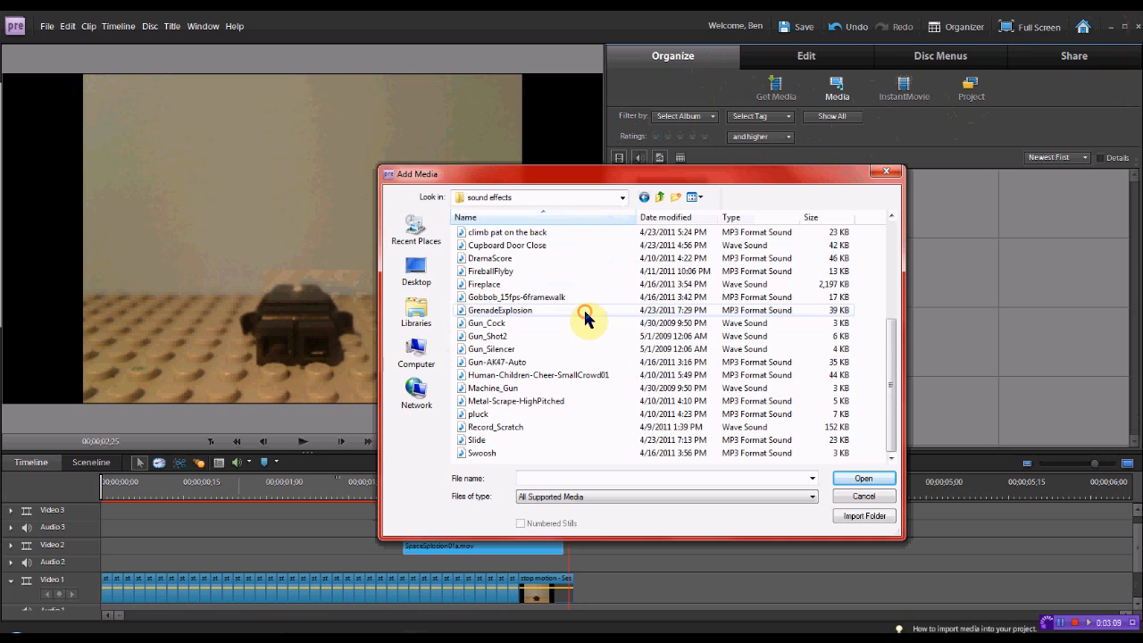
left_click(500, 311)
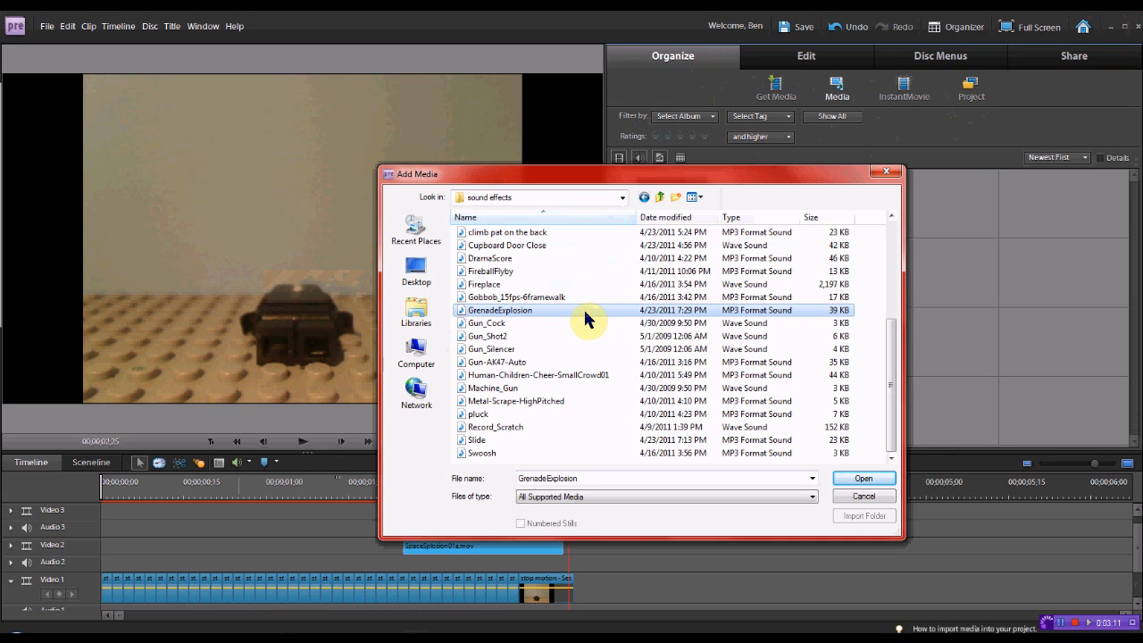
left_click(863, 479)
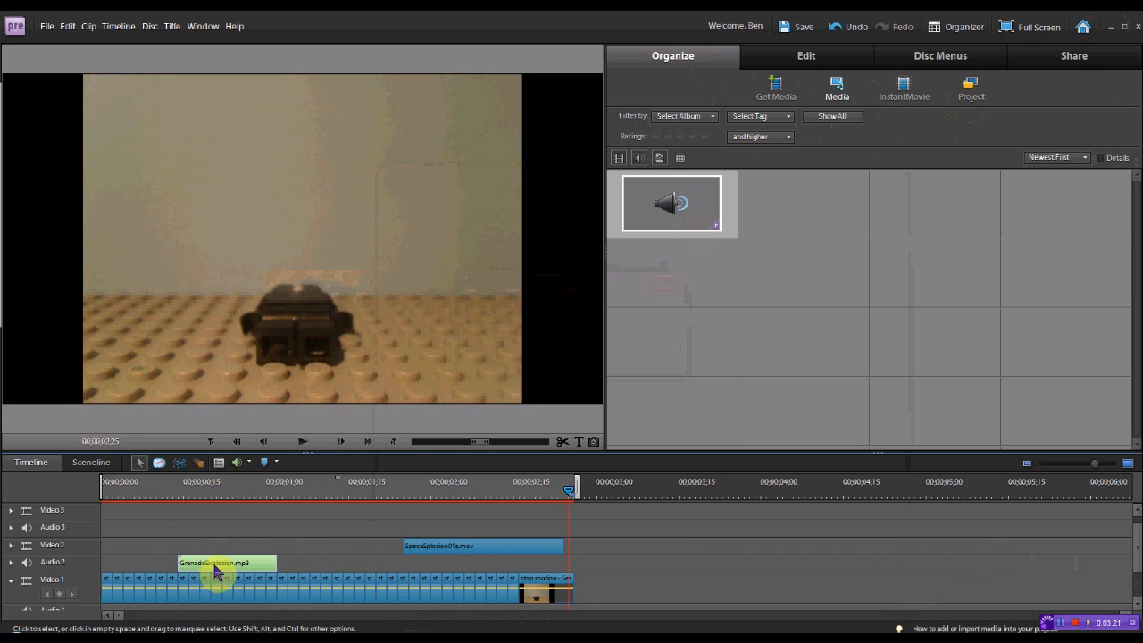
Place GrenadeExplosion.mp3 on Audio 2 under the explosion, extend it to the end, and play back.
left_click_drag(215, 573, 438, 573)
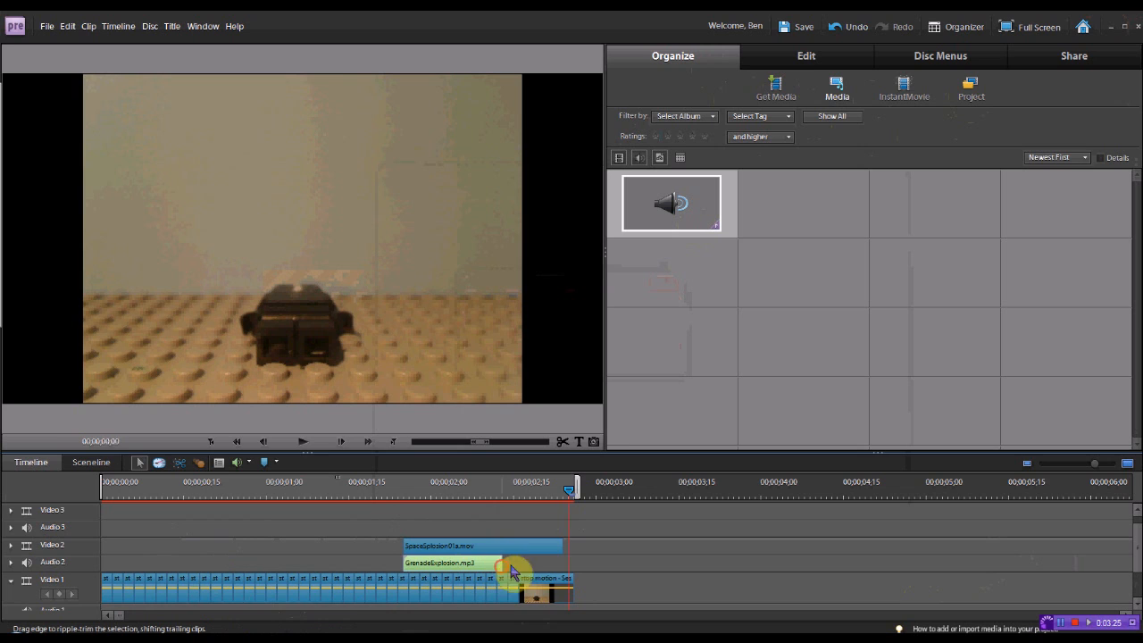
left_click_drag(514, 575, 570, 563)
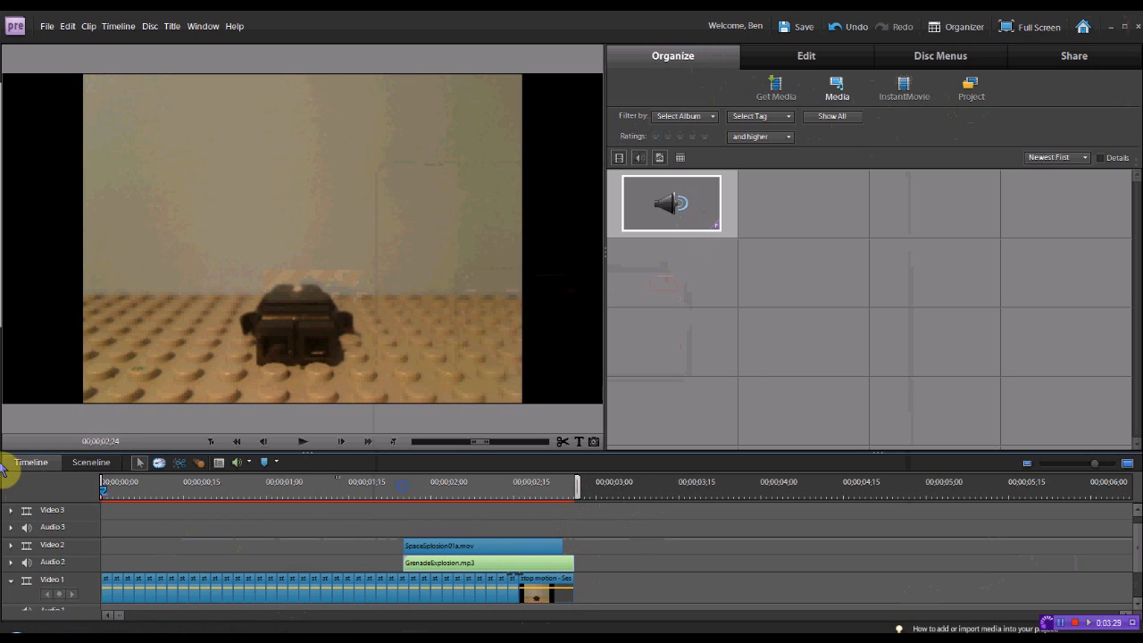
left_click(302, 442)
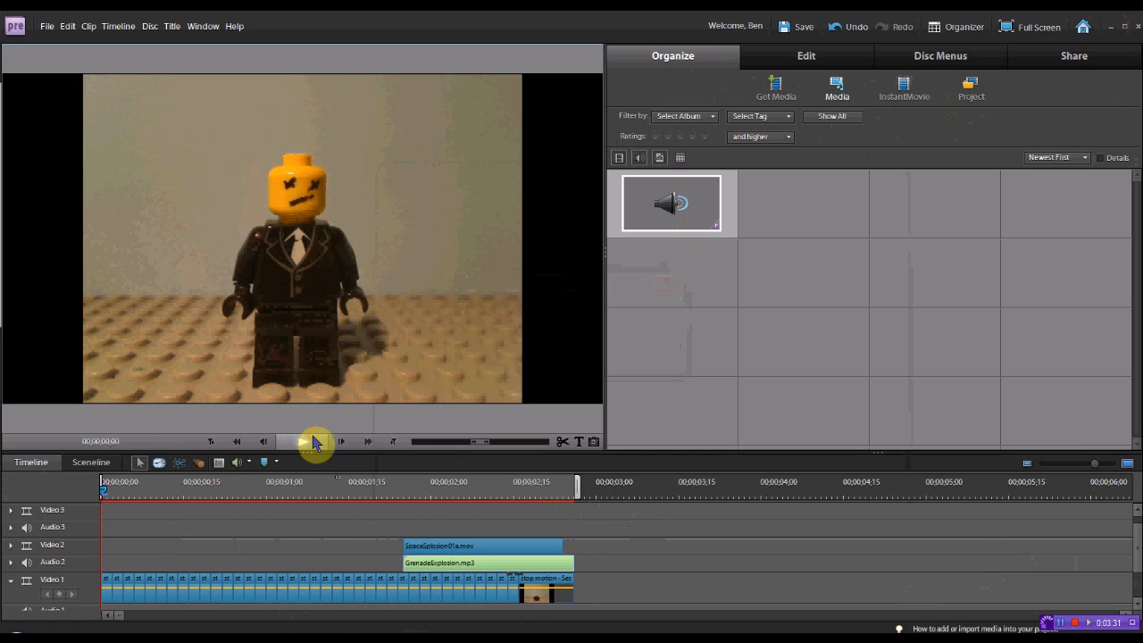
left_click(304, 441)
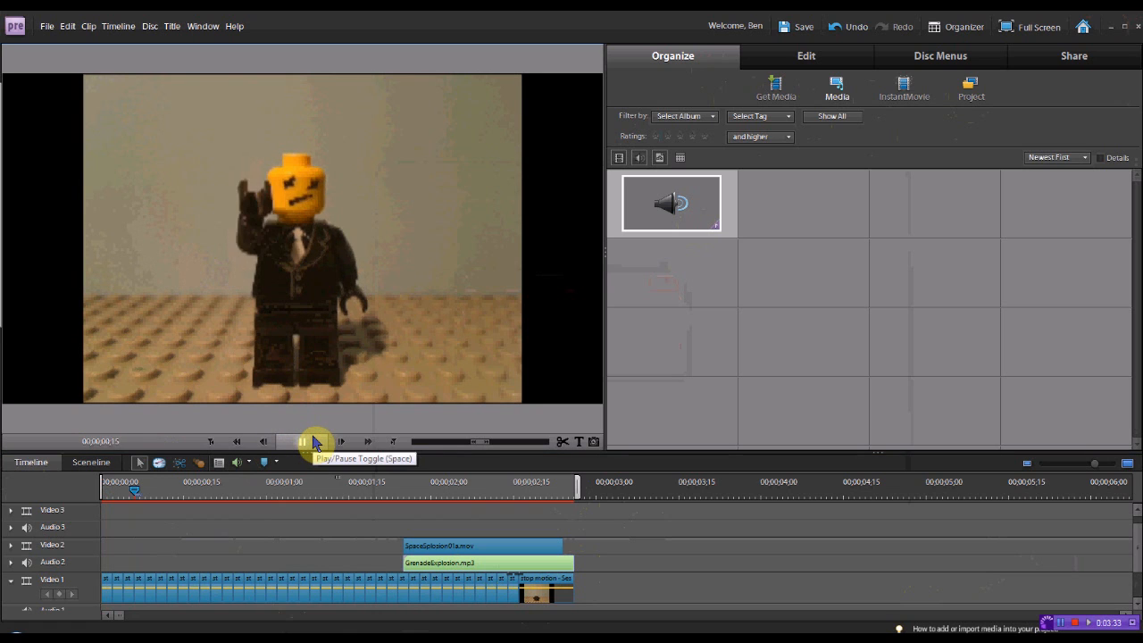
left_click(304, 441)
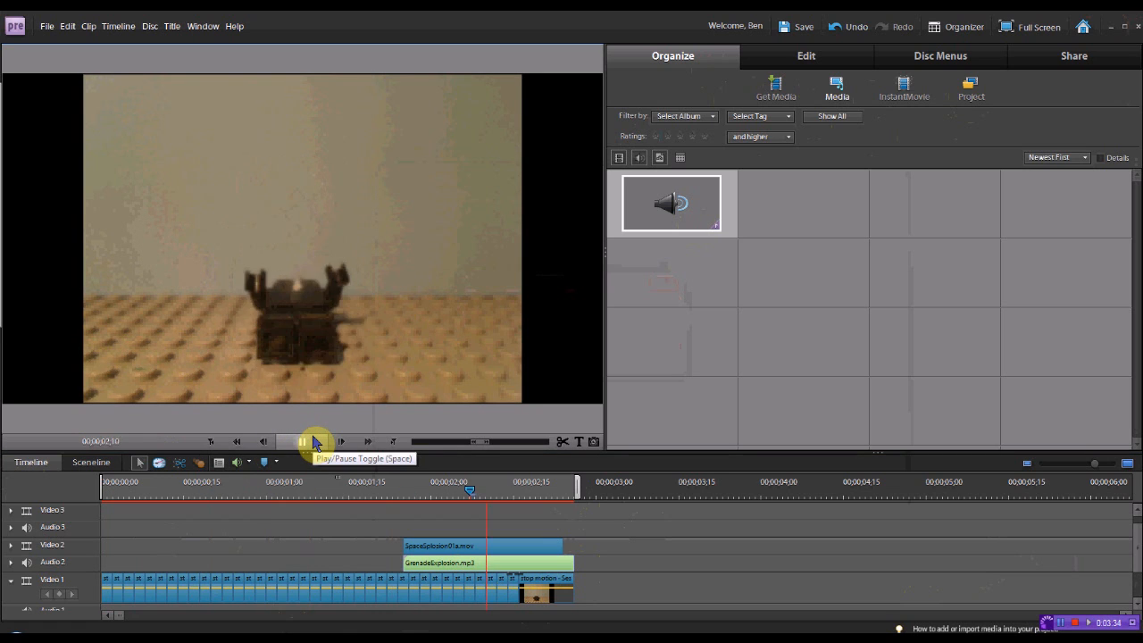